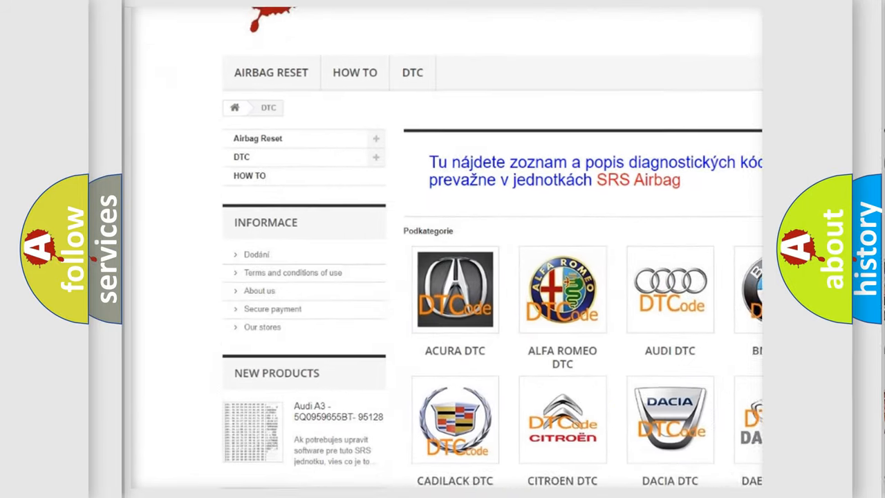
Step: Scroll past the car-brand logo grid through the trouble-code list to the footer, then back up slightly
{"action": "scroll", "scroll_direction": "down", "scroll_amount": 3}
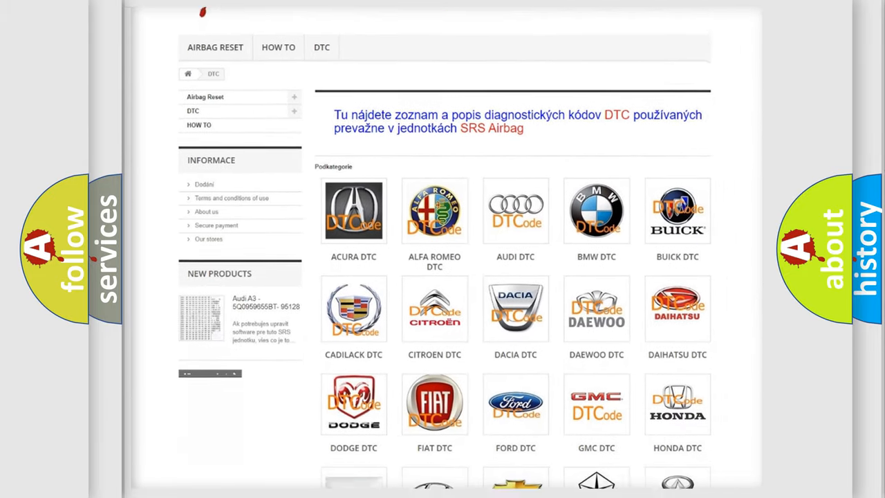
{"action": "scroll", "scroll_direction": "down", "scroll_amount": 3}
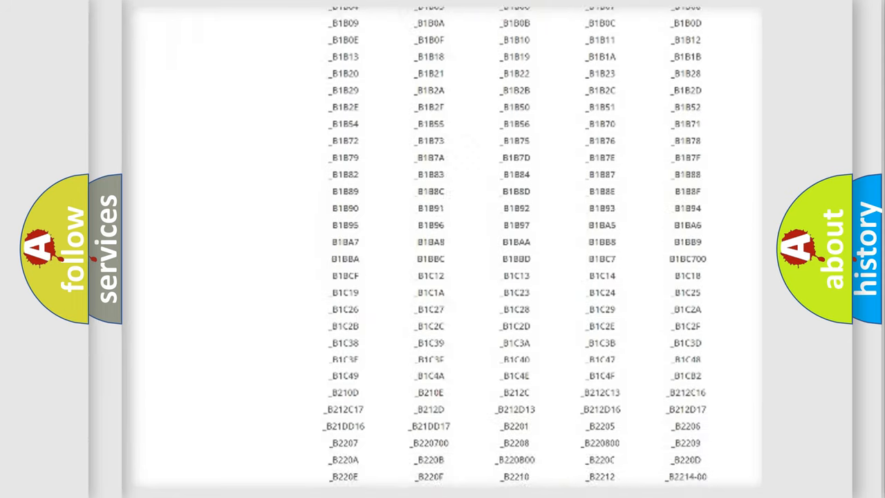
{"action": "scroll", "scroll_direction": "down", "scroll_amount": 3}
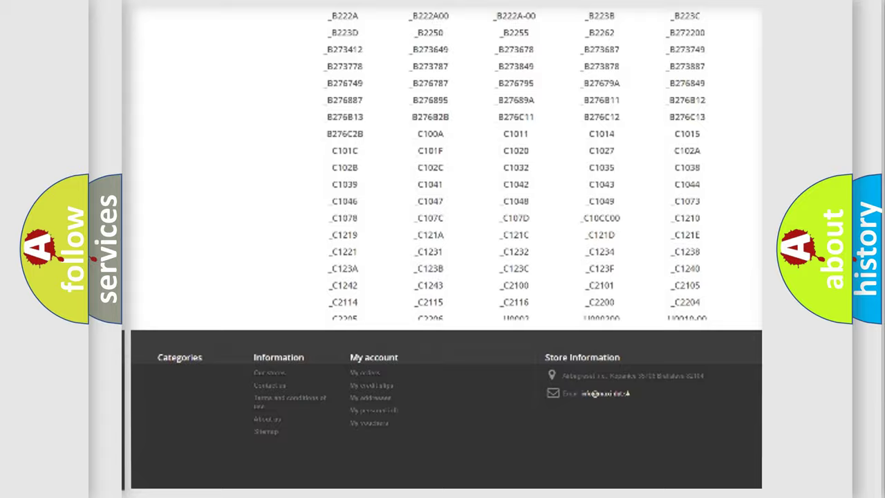
{"action": "scroll", "scroll_direction": "up", "scroll_amount": 3}
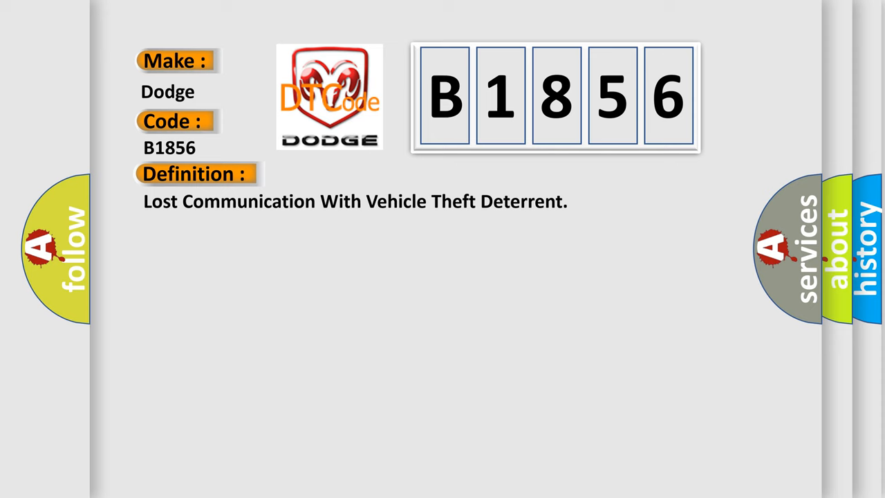
Step: Reveal the B1856 description explaining the module's normal 9–16 volt supply and serial data
{"action": "left_click", "coordinate": [360, 174]}
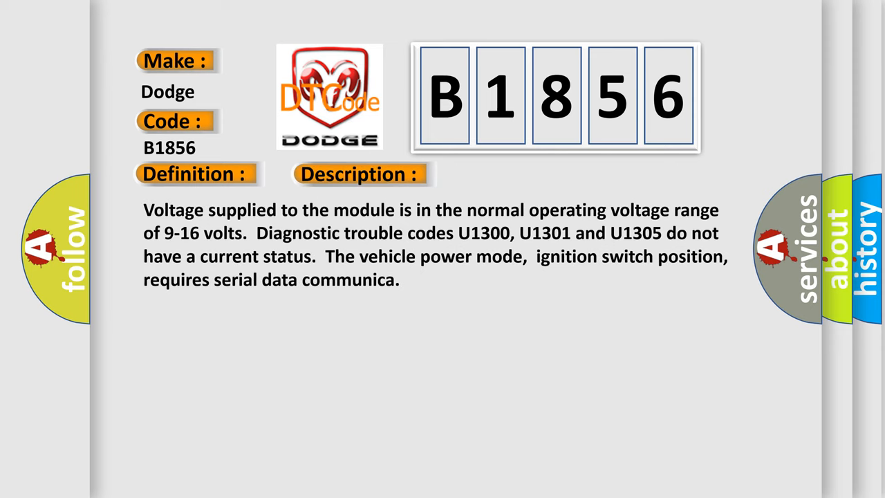